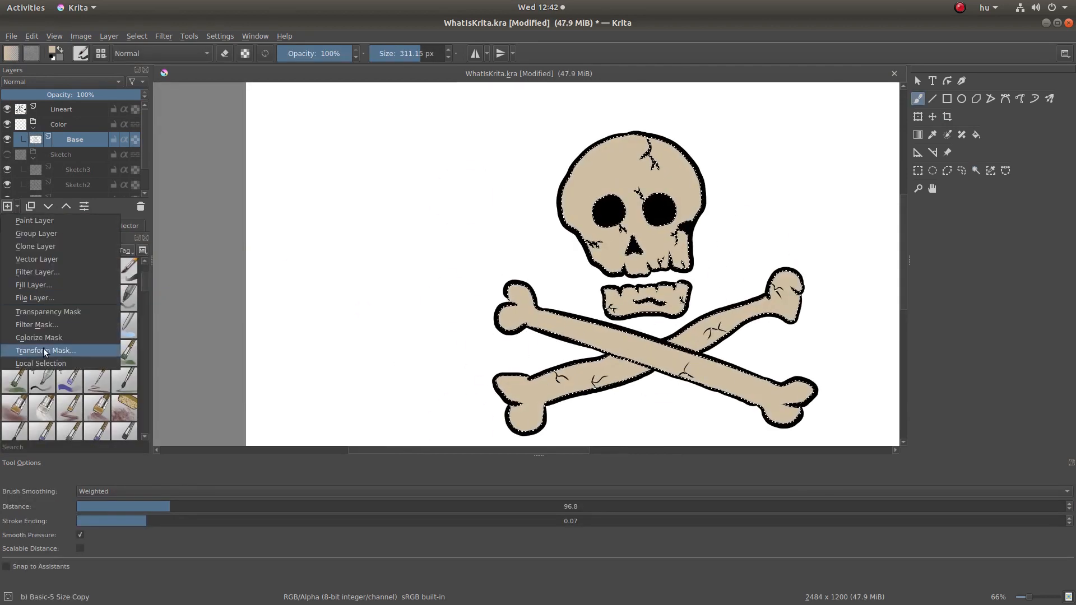
# - Show the Add Layer list of layer and mask types in the Layers docker
pyautogui.click(41, 363)
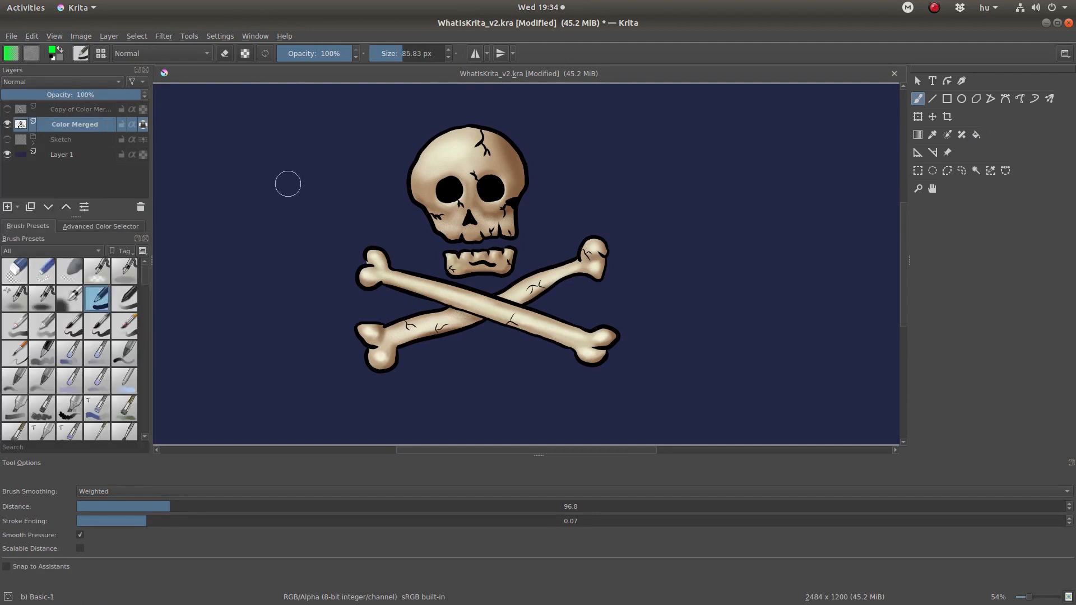
# - Reveal the Filter menu categories over the green-glowing skull and crossbones
pyautogui.click(163, 35)
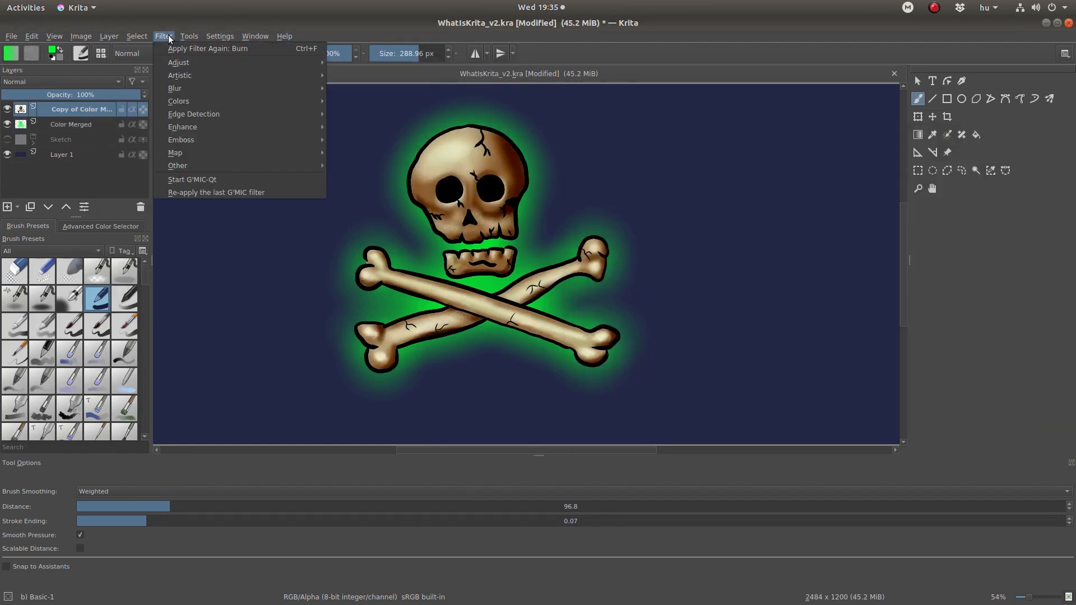
pyautogui.moveTo(188, 105)
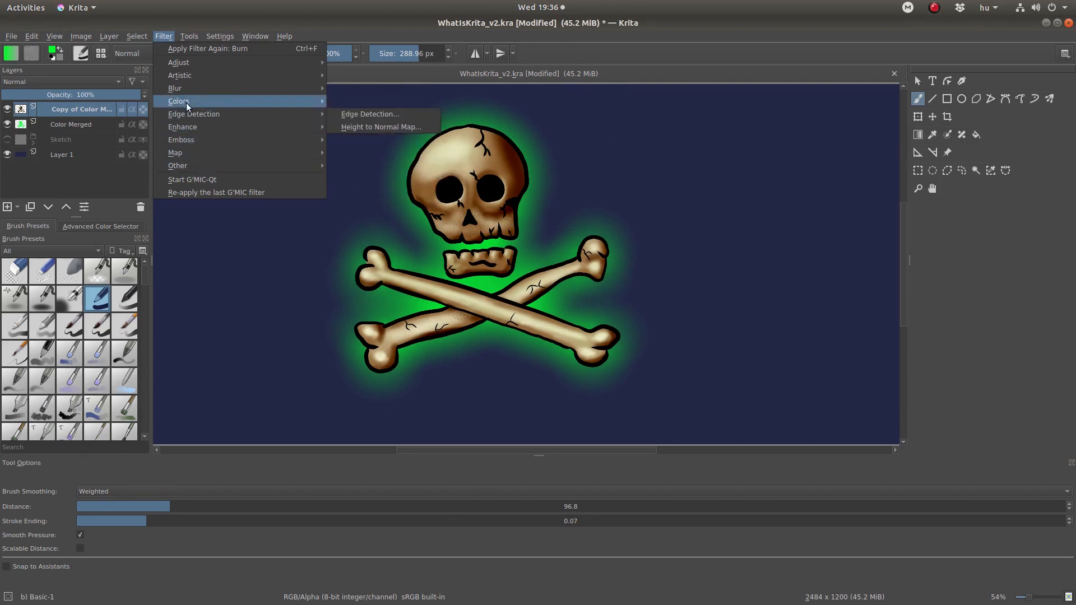